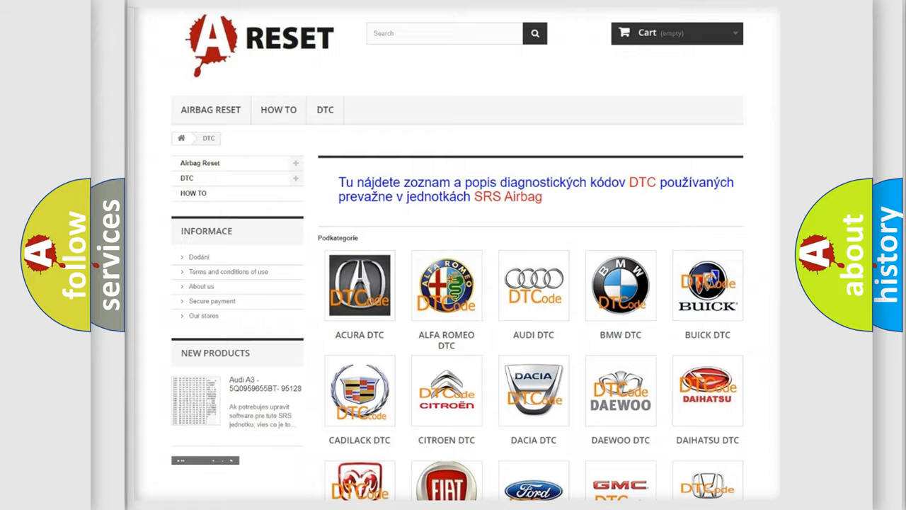
scroll(down, 3)
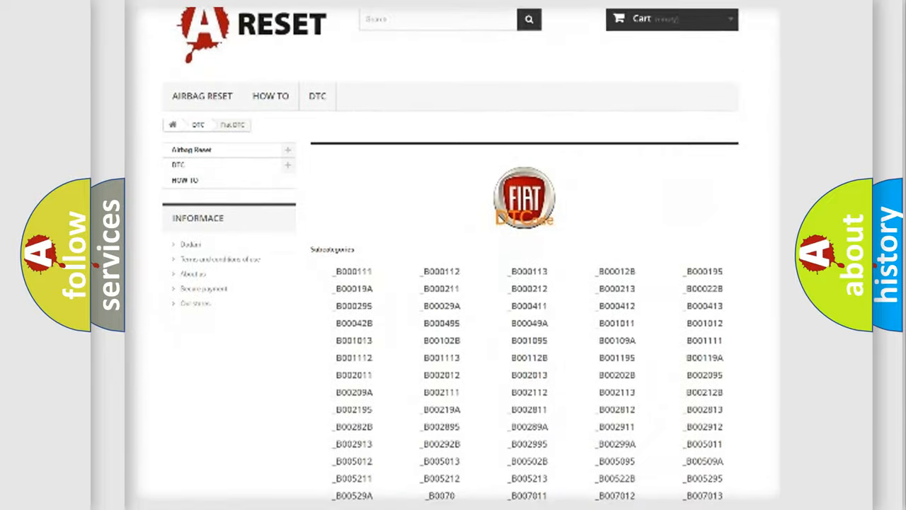
scroll(down, 3)
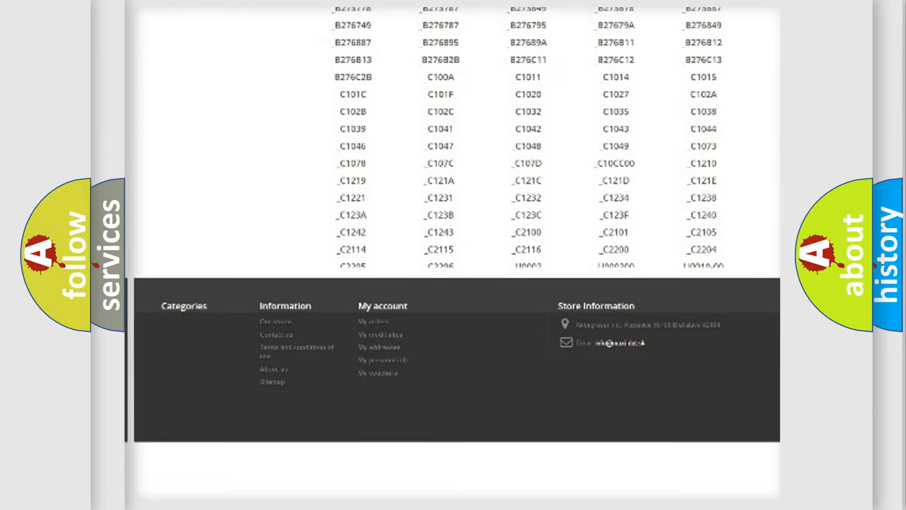